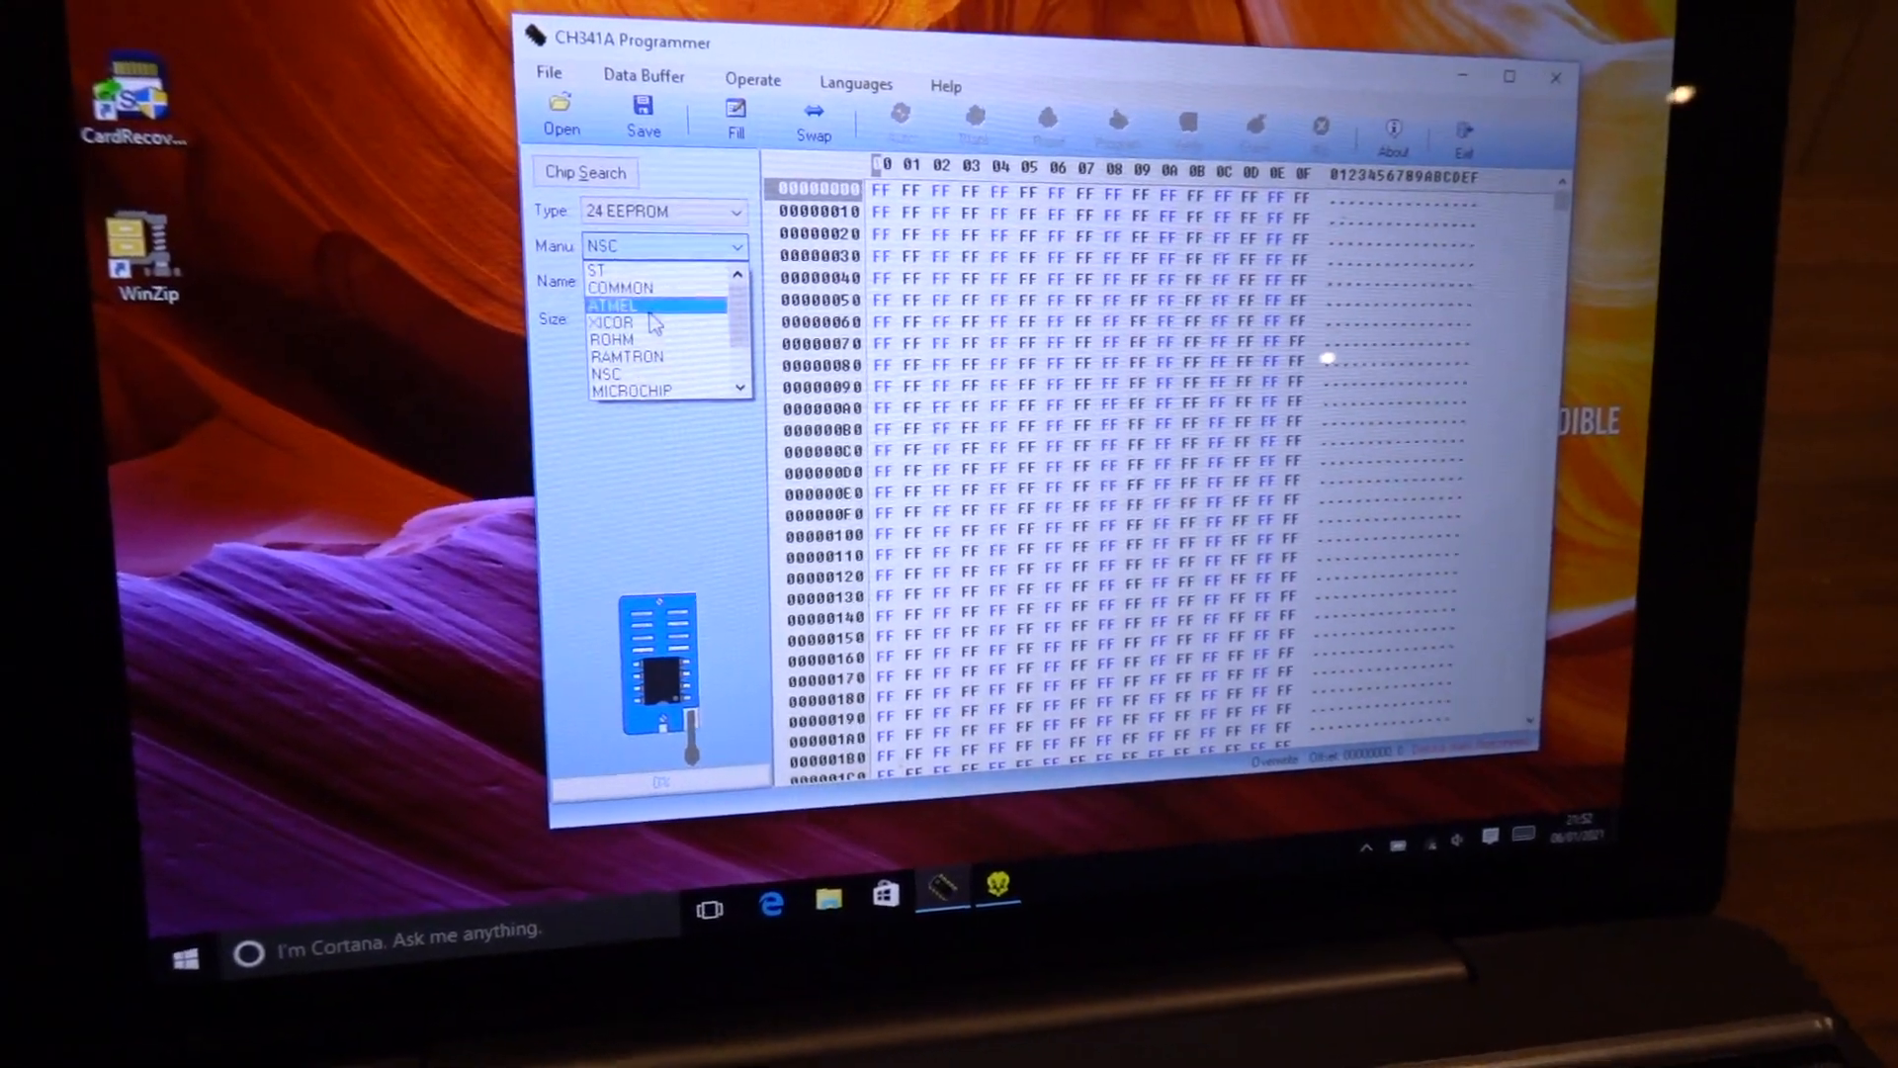
# - Select ATMEL as manufacturer and AT24C08A as the 24-series EEPROM model
pyautogui.click(613, 304)
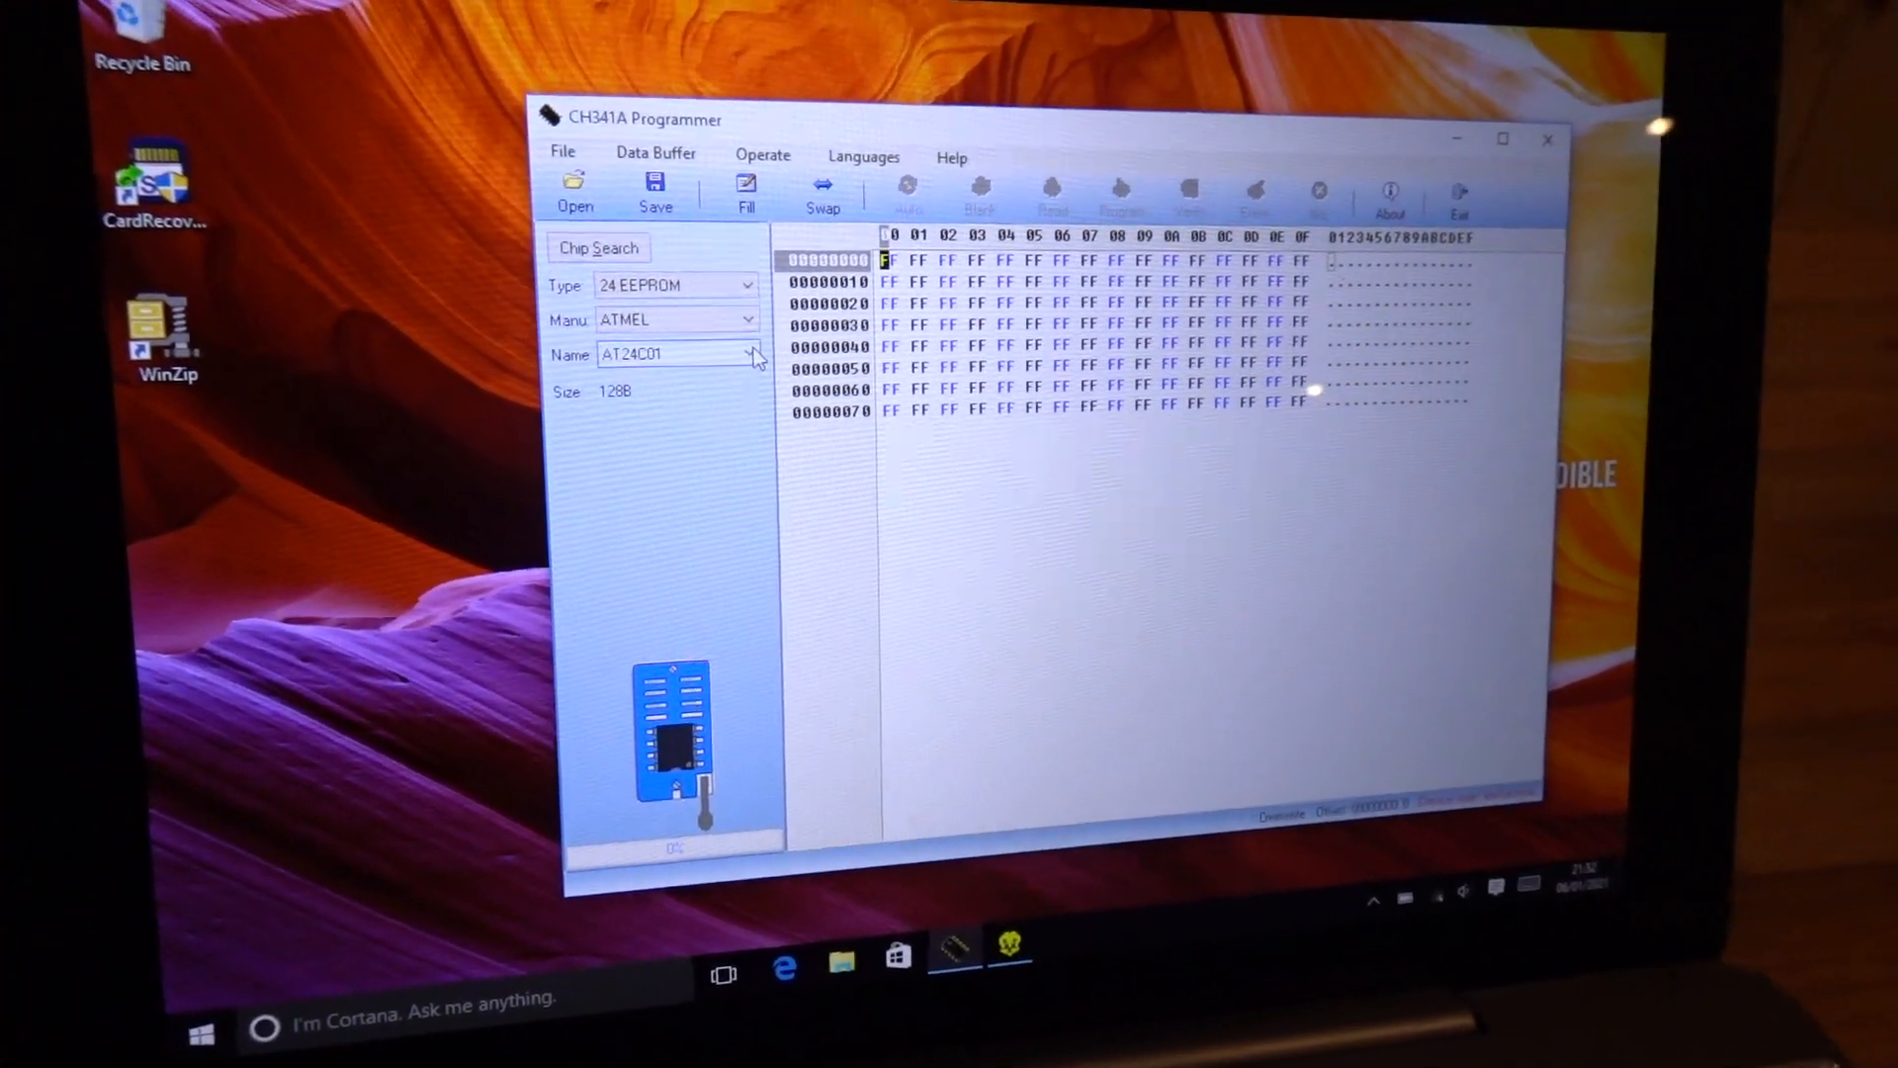
pyautogui.click(750, 353)
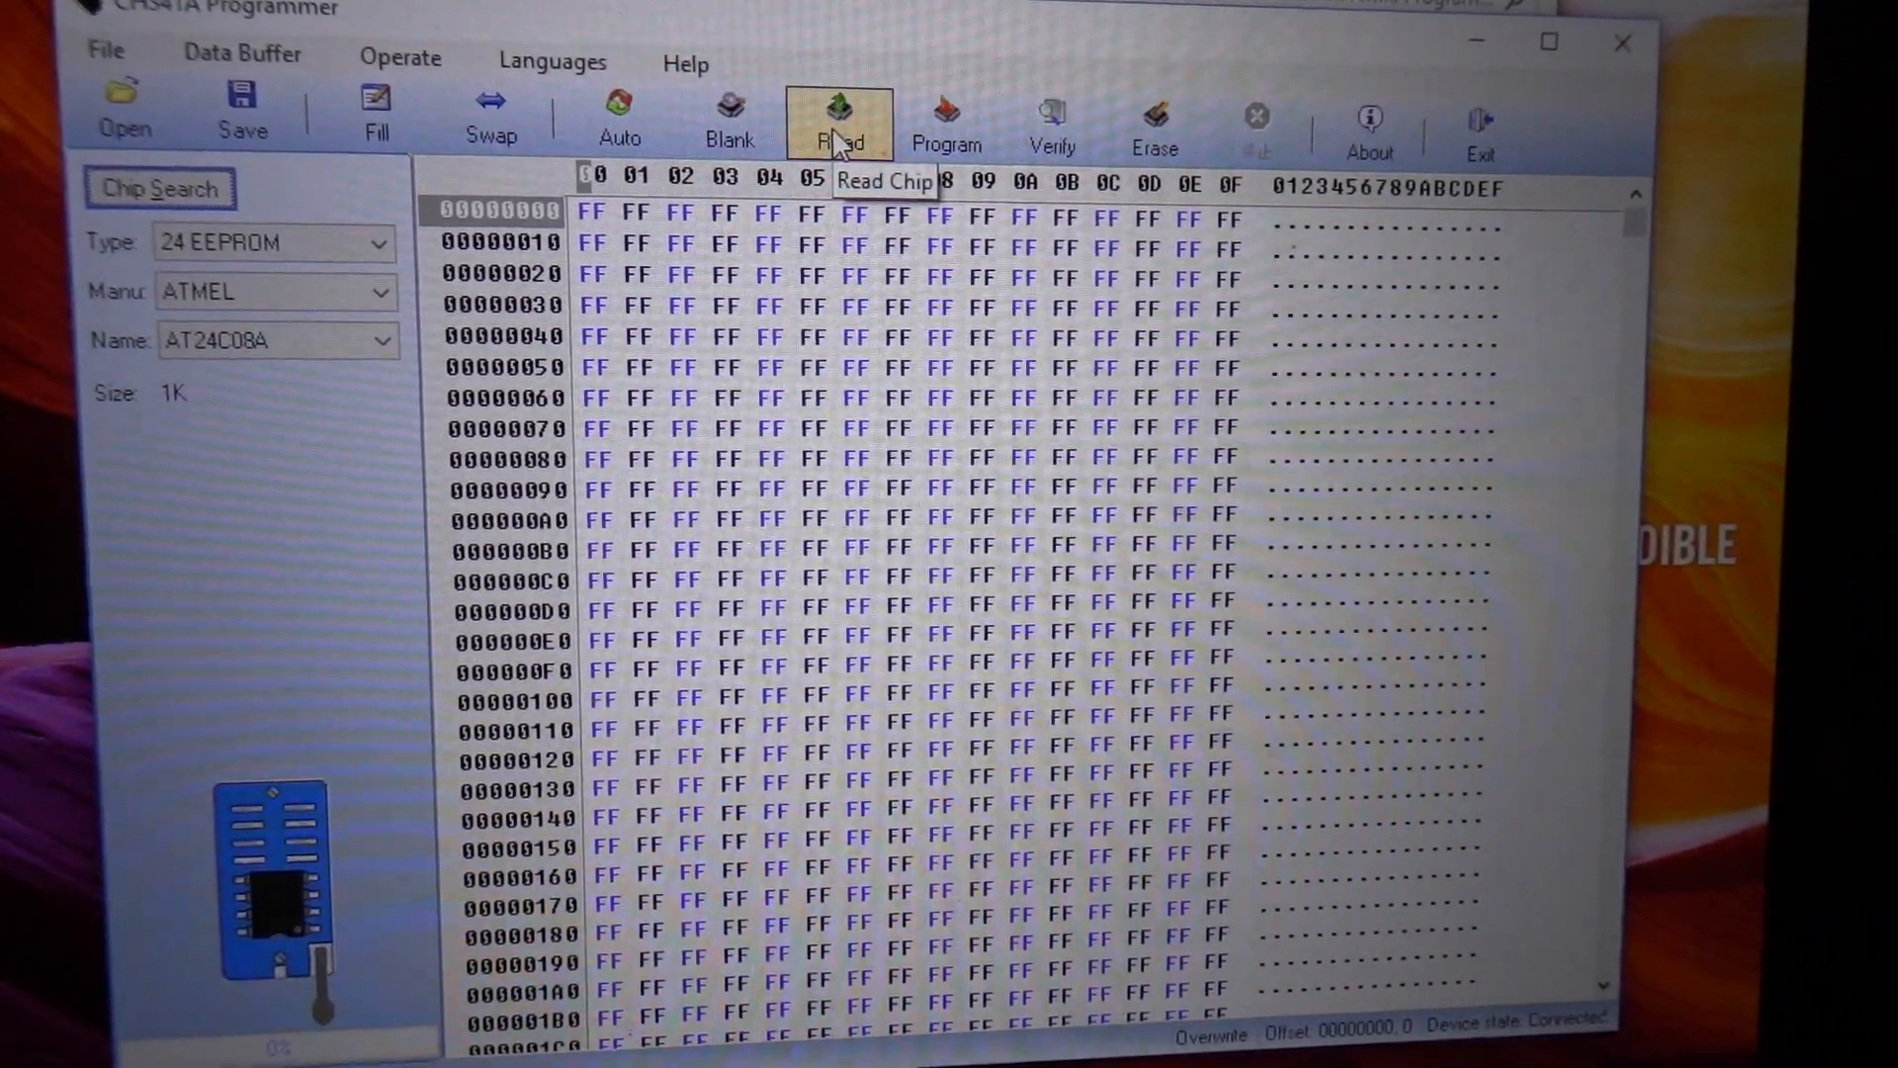
# - Read the AT24C08A chip contents into the programmer's buffer
pyautogui.click(839, 117)
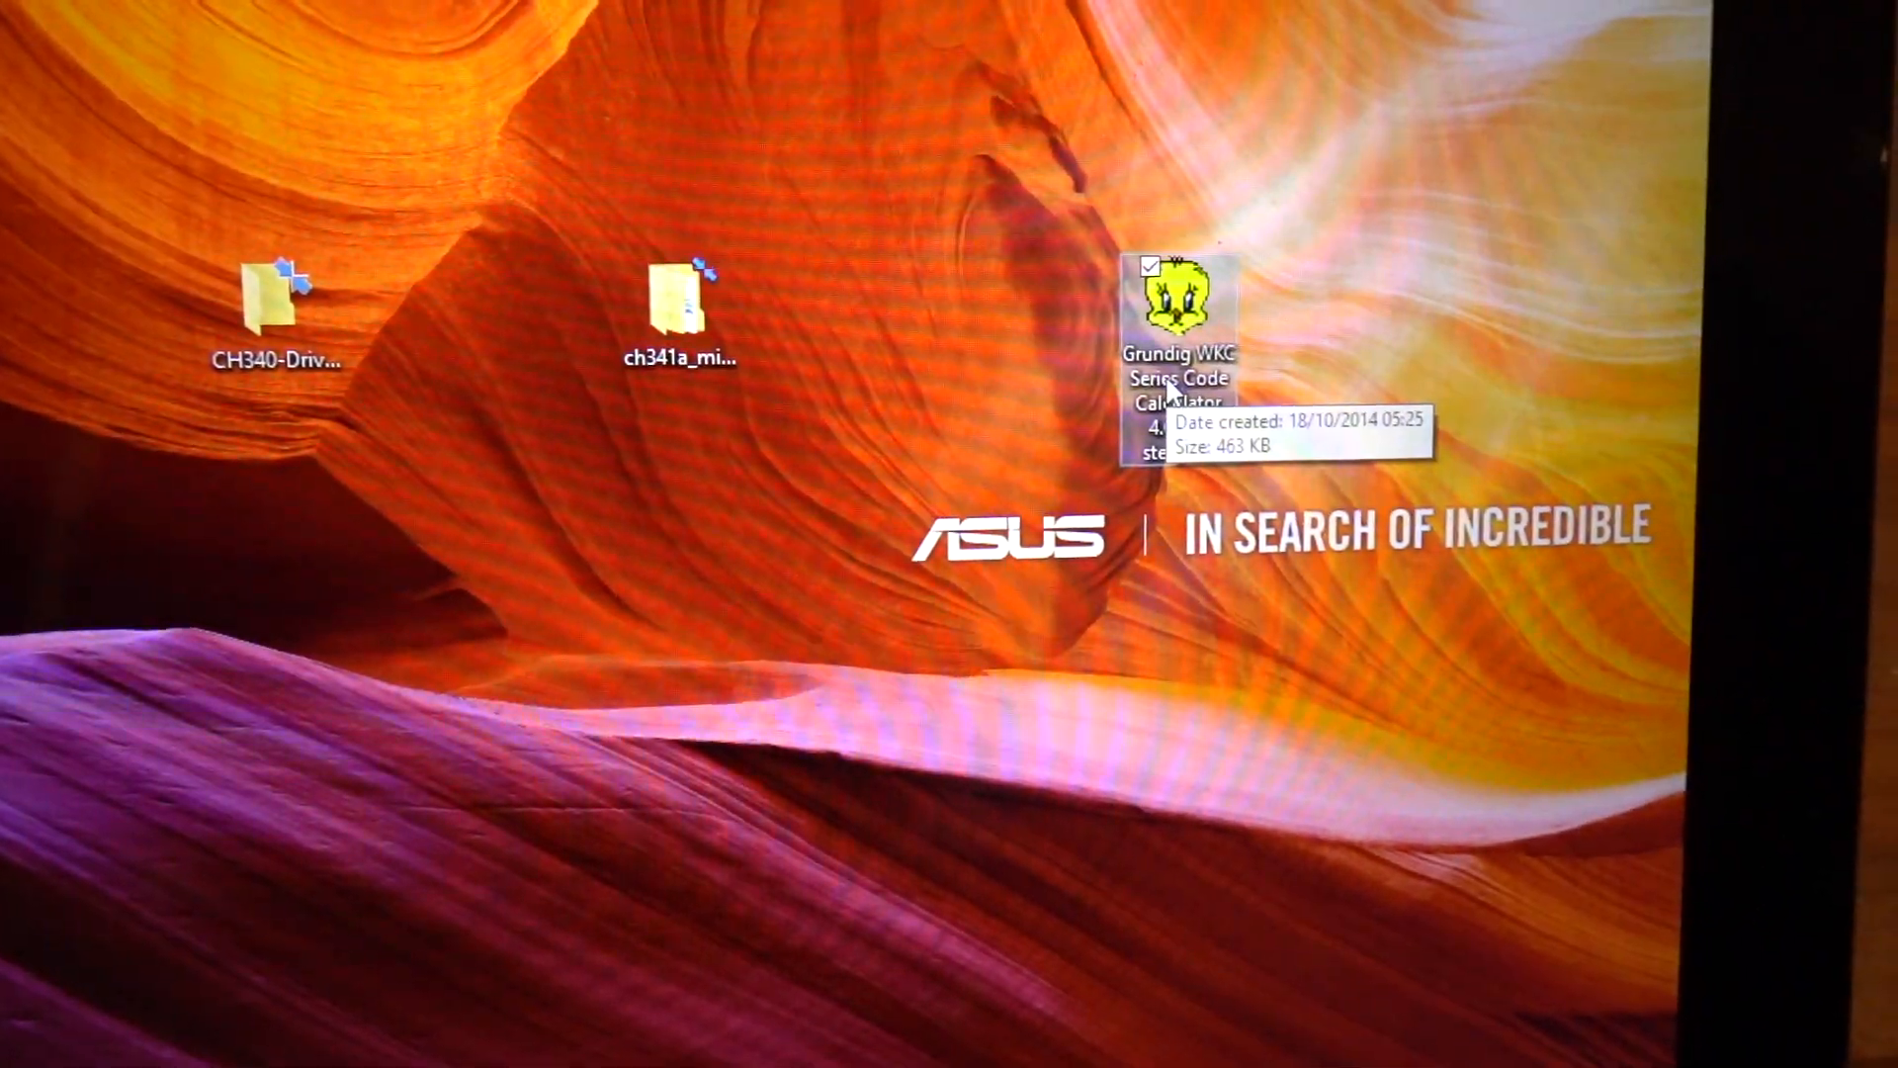
# - Launch Grundig WKC Series Code Calculator 4.00 from its desktop icon
pyautogui.doubleClick(1180, 301)
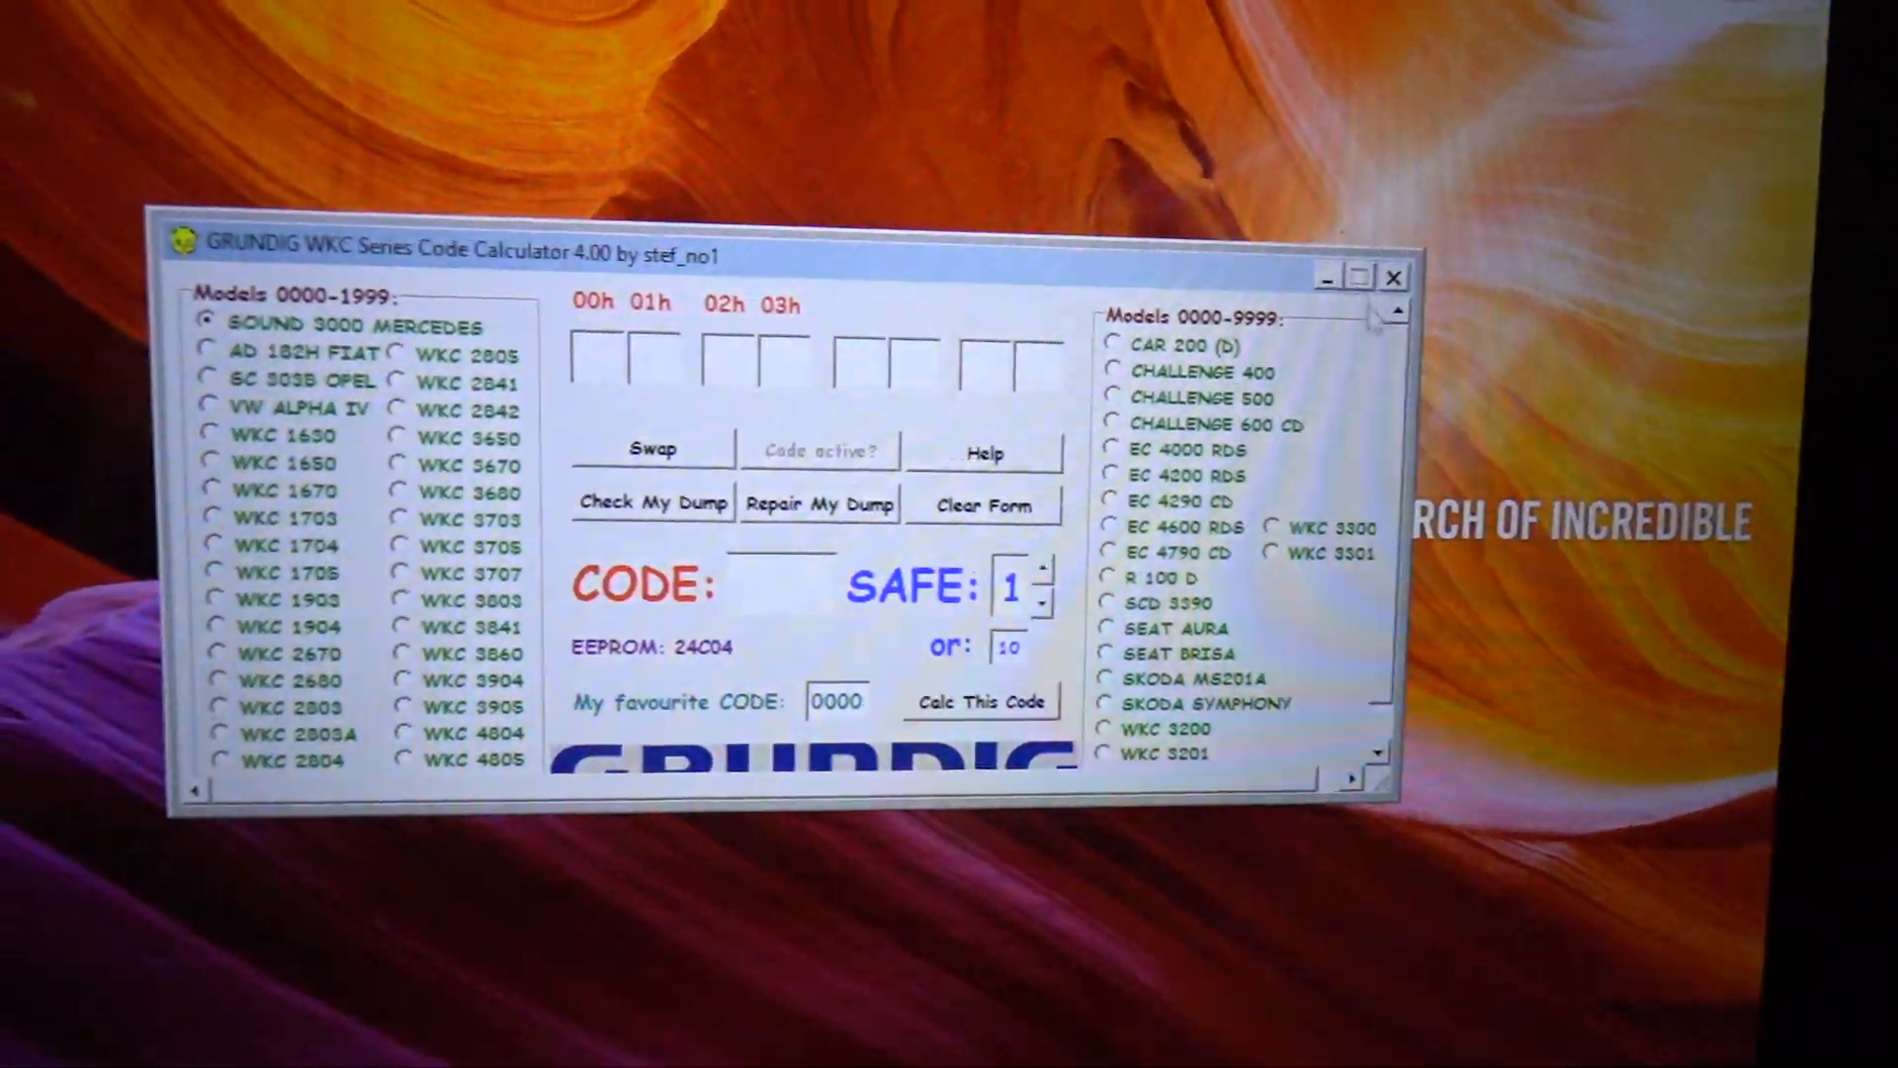